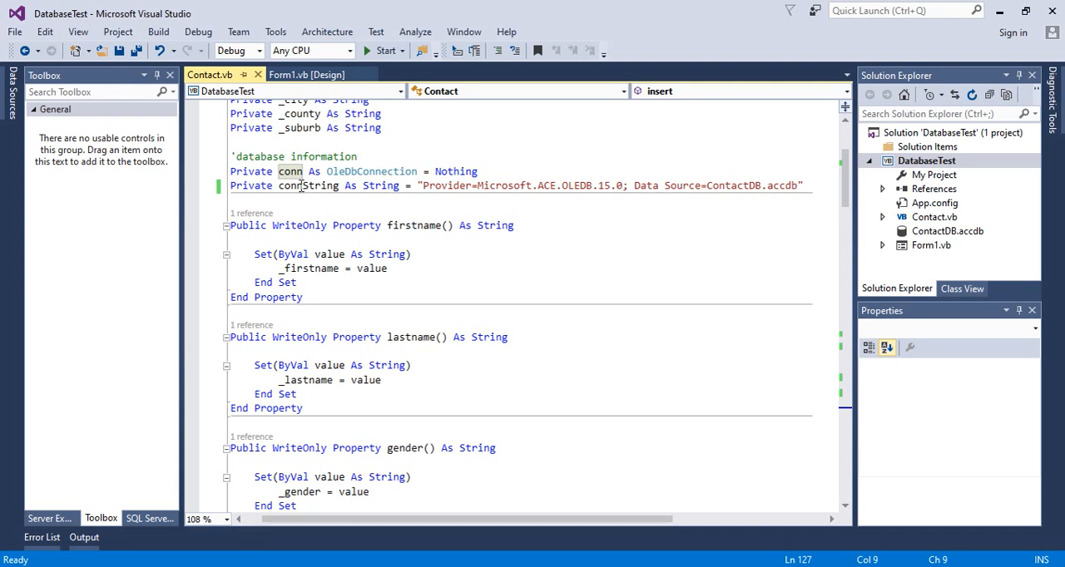
pyautogui.moveTo(513, 184)
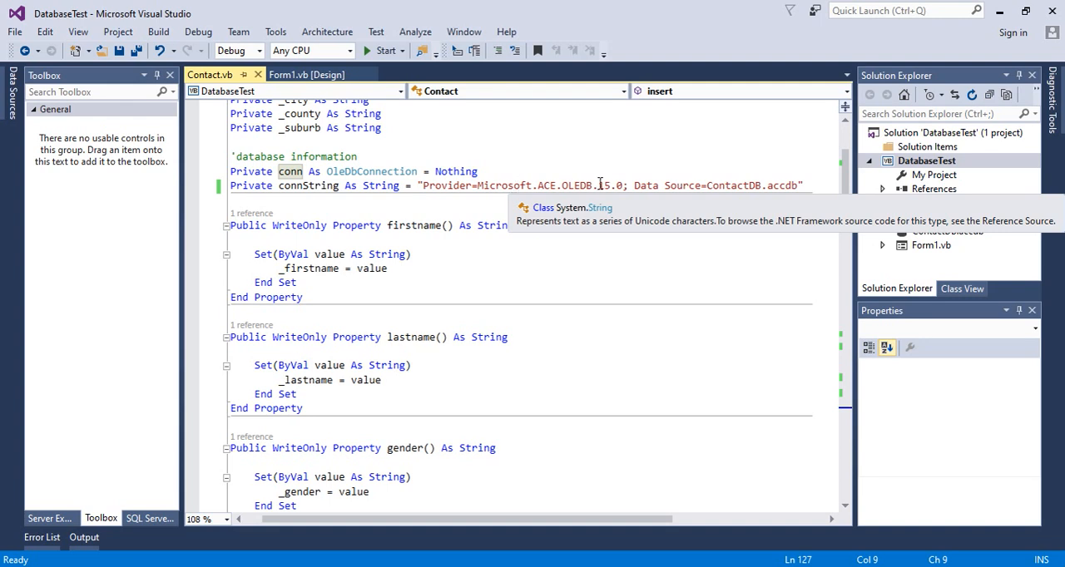
pyautogui.moveTo(602, 185)
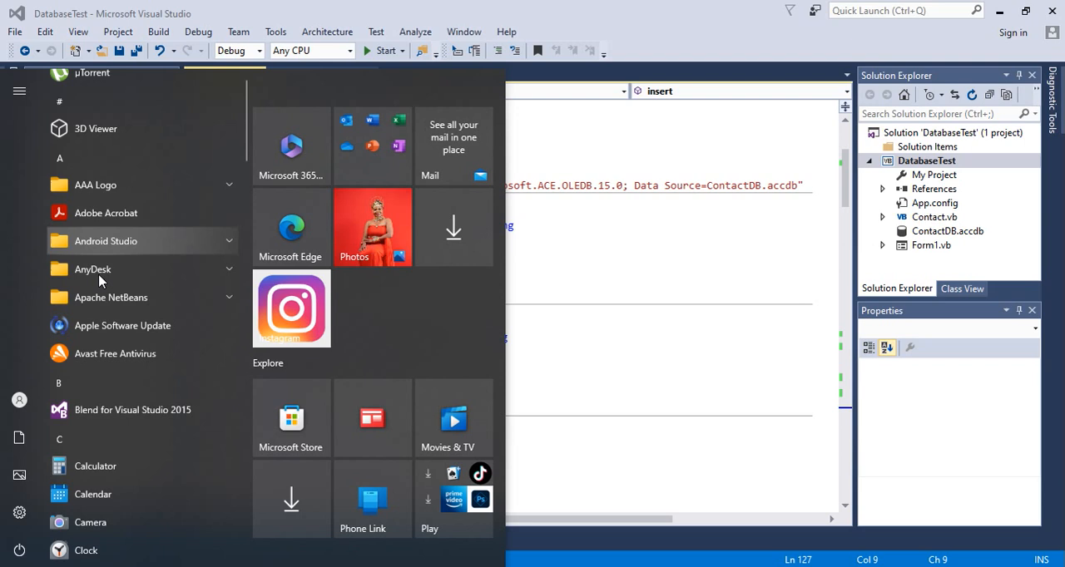
# - Build and run the DatabaseTest project
pyautogui.scroll(-3)
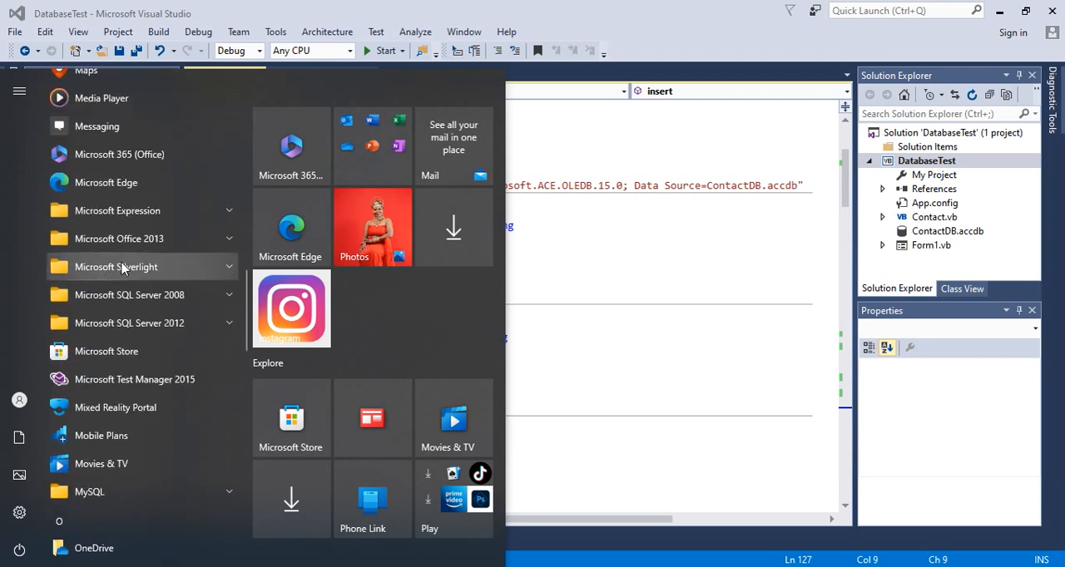
pyautogui.click(119, 239)
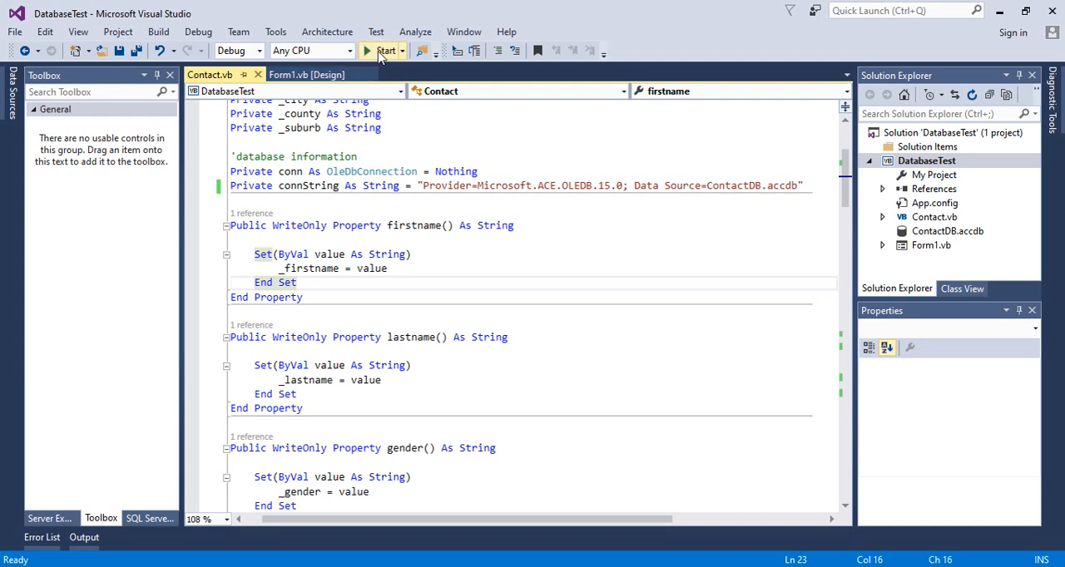
pyautogui.click(382, 51)
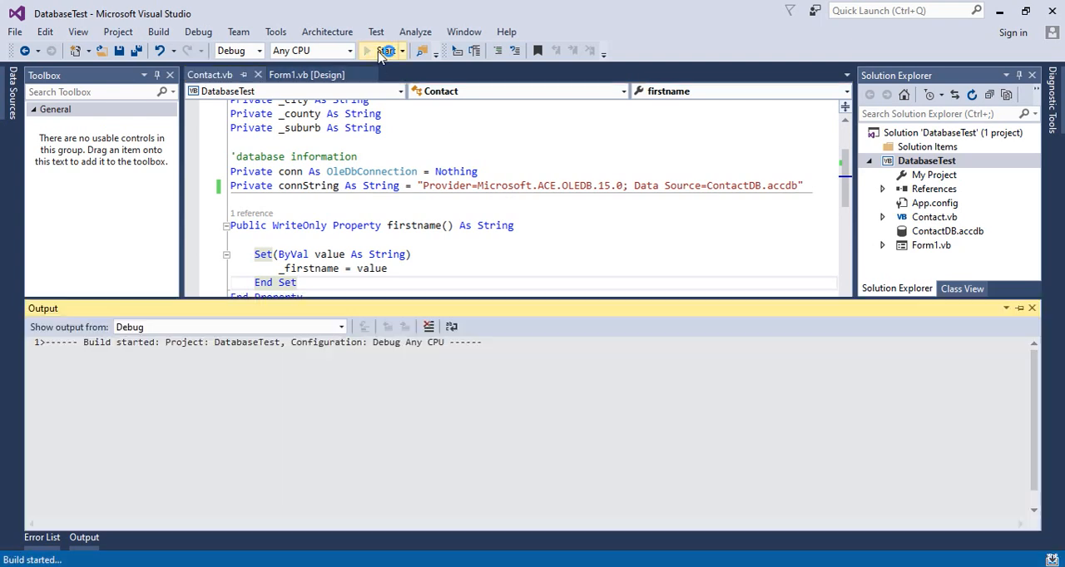
pyautogui.click(369, 51)
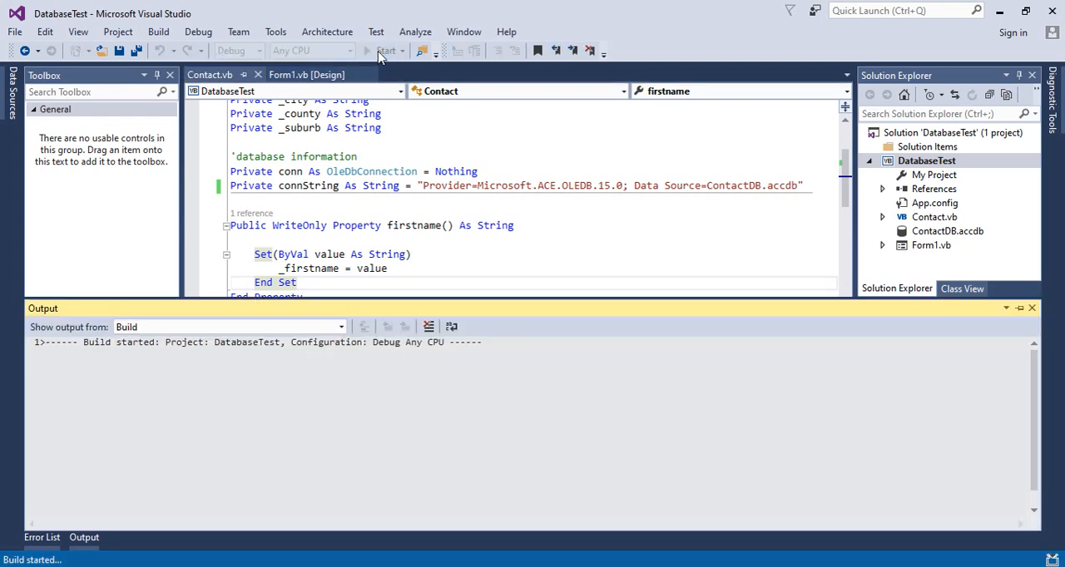
pyautogui.click(382, 51)
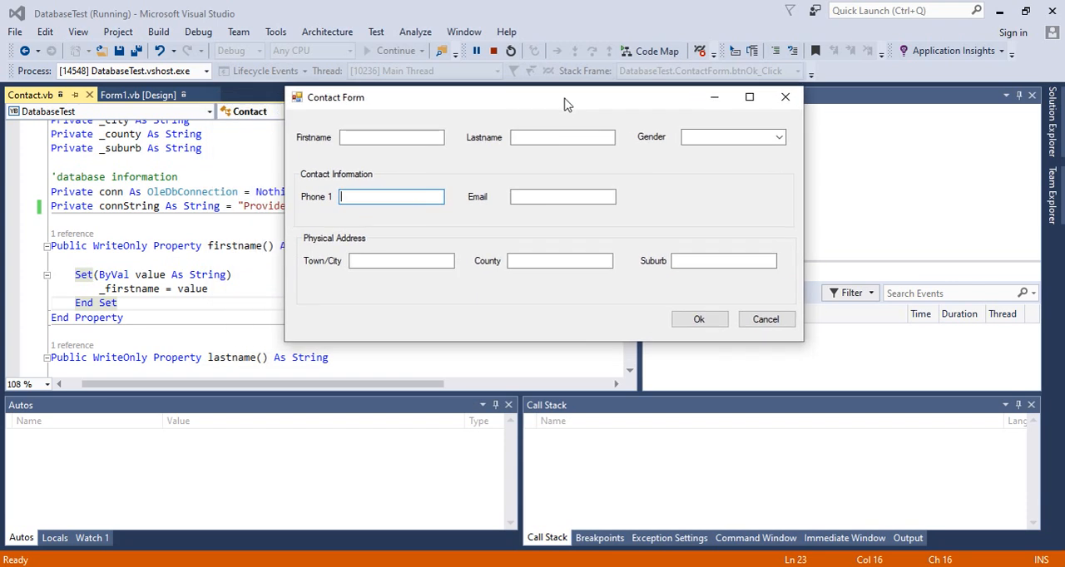
pyautogui.click(391, 137)
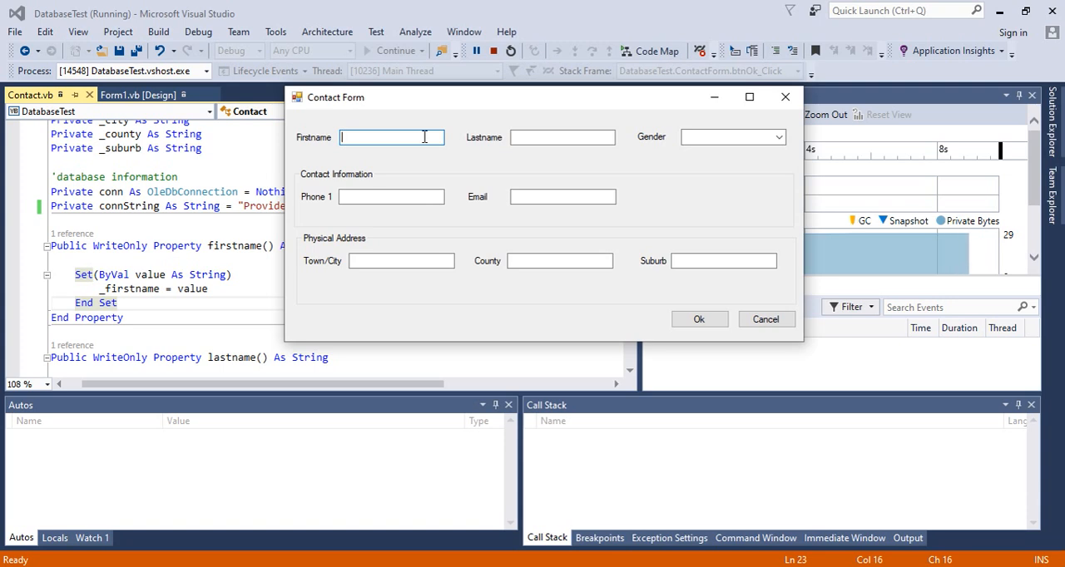
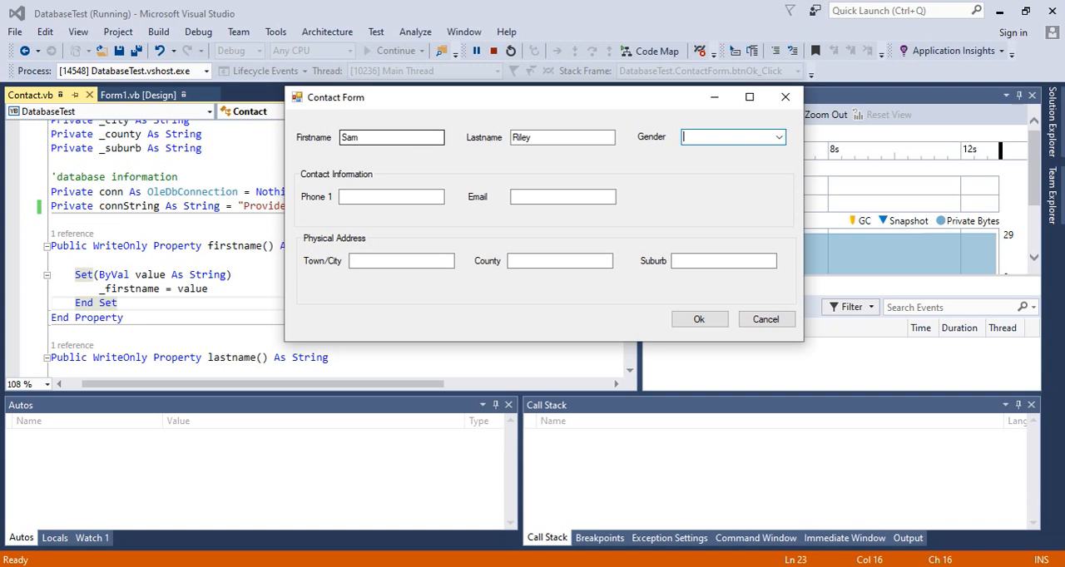
pyautogui.click(777, 136)
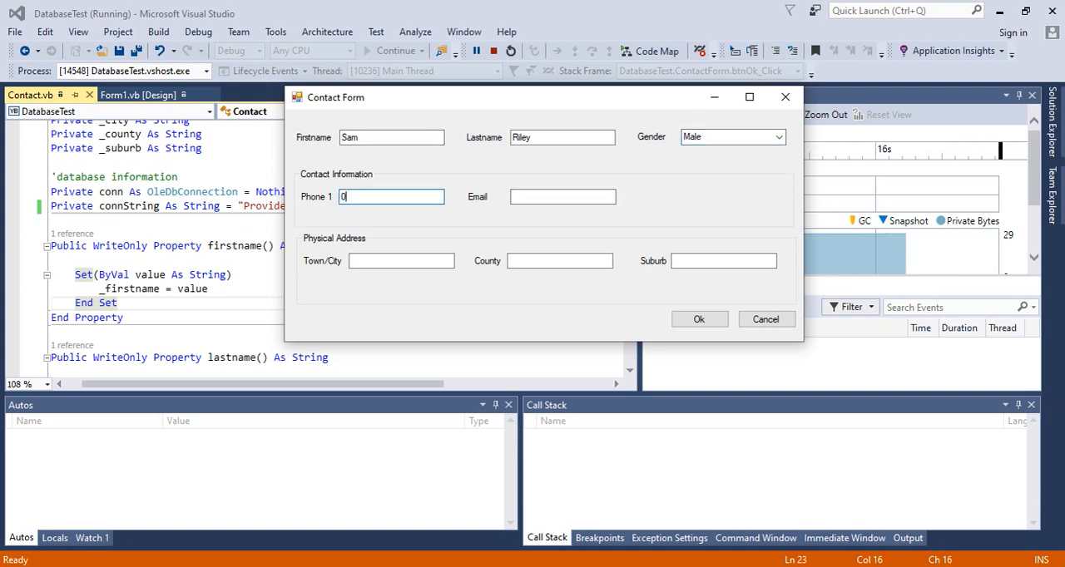
pyautogui.write('722000')
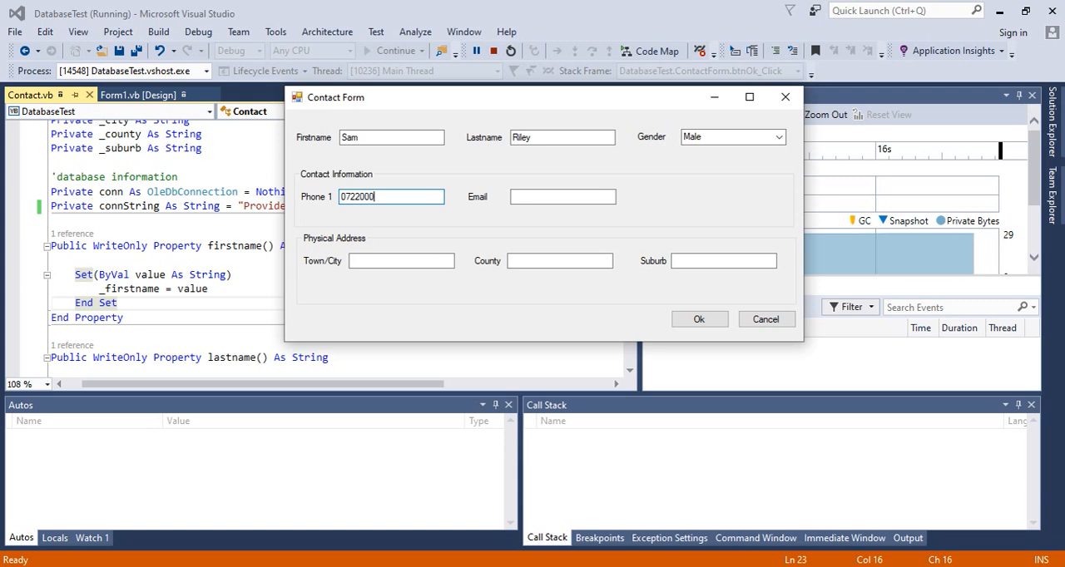
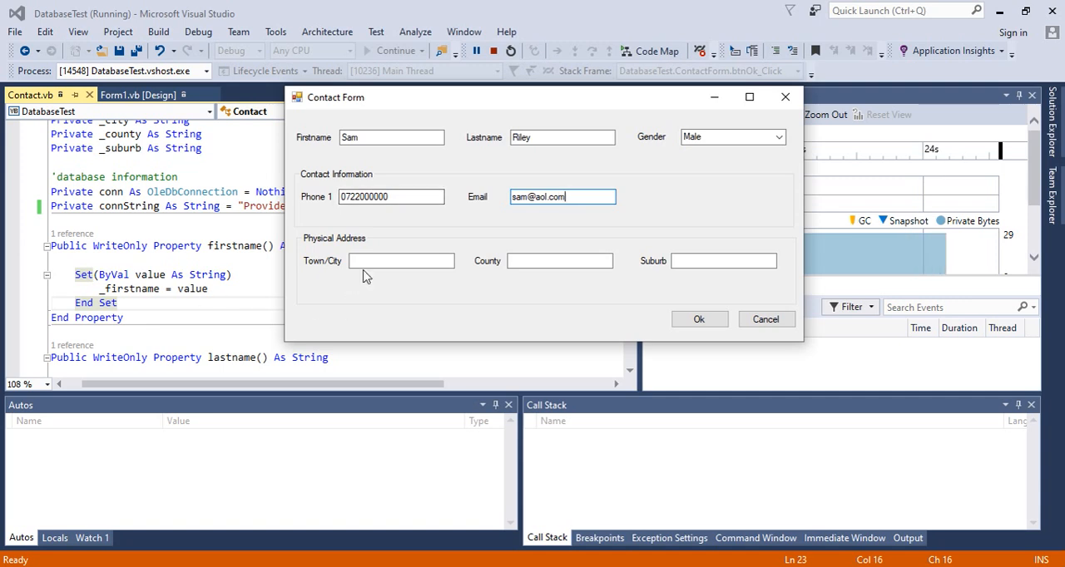
# - Add the email, Mombasa town and county, Tudor suburb, and submit with Ok
pyautogui.write('Mombasa')
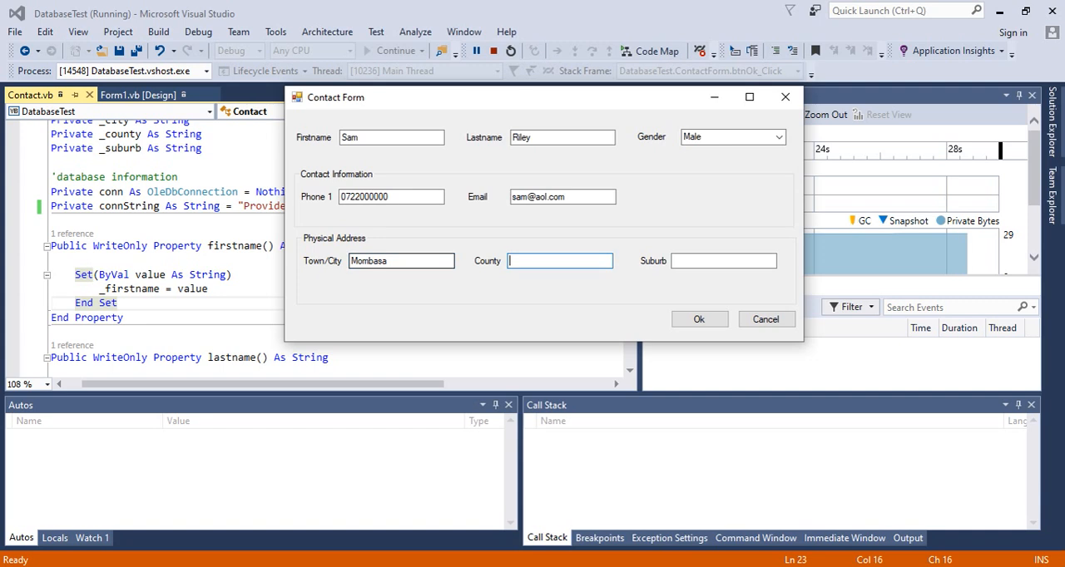
pyautogui.write('Mombasa')
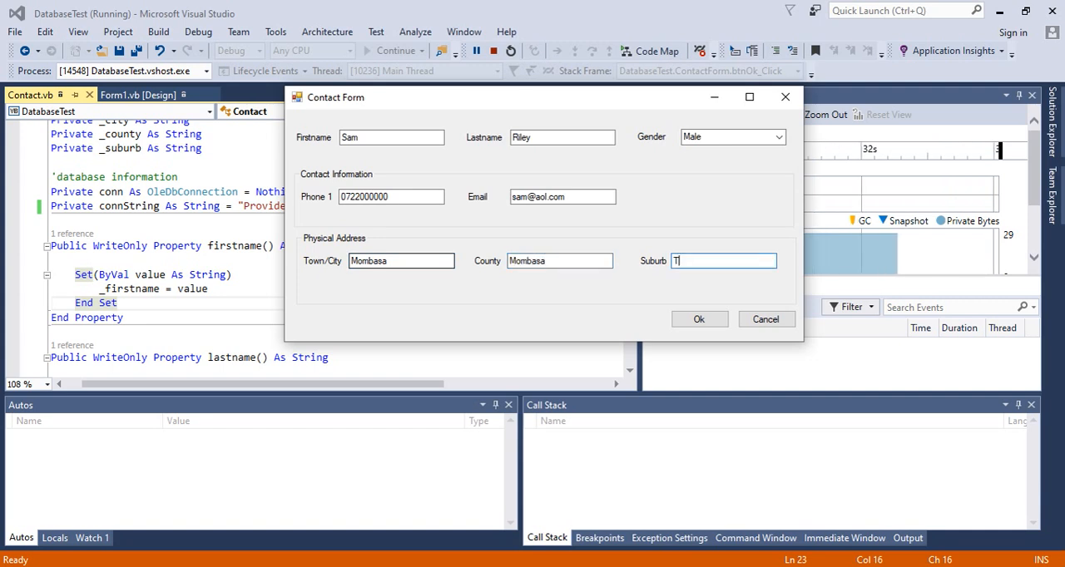
pyautogui.write('udor')
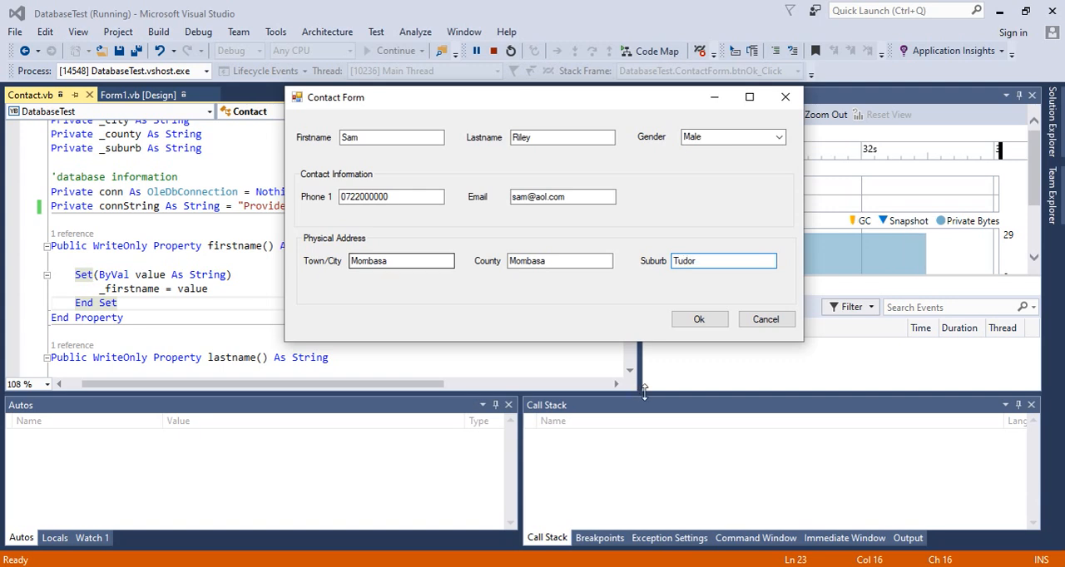
pyautogui.click(699, 320)
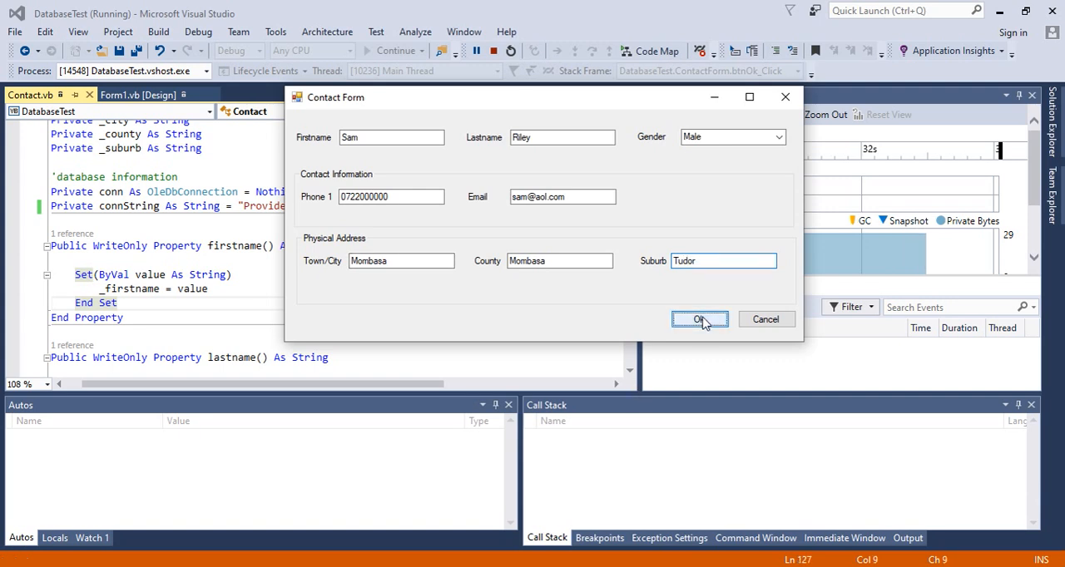
pyautogui.click(700, 319)
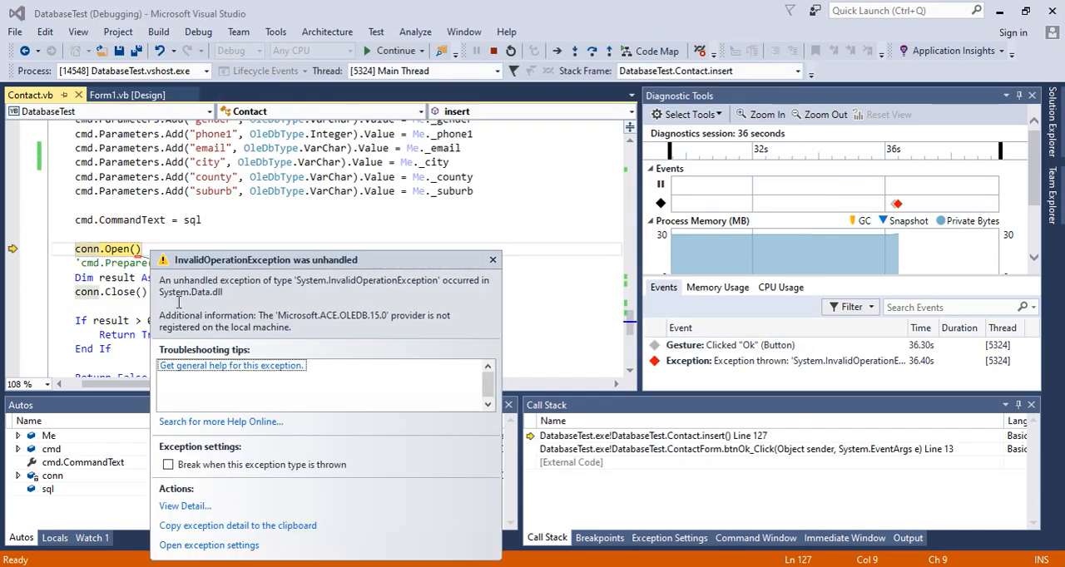
pyautogui.moveTo(338, 342)
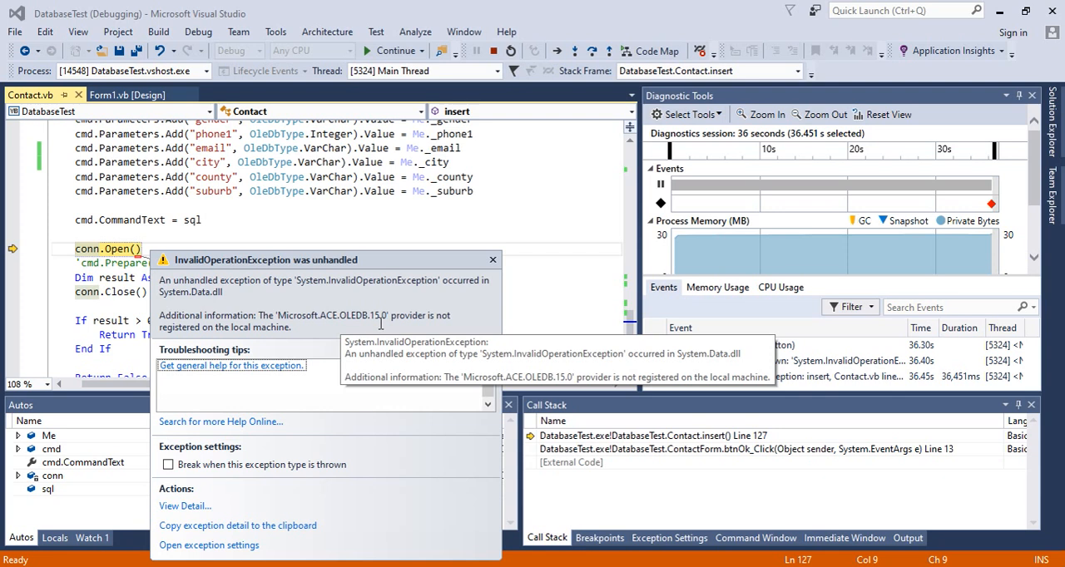
pyautogui.moveTo(417, 319)
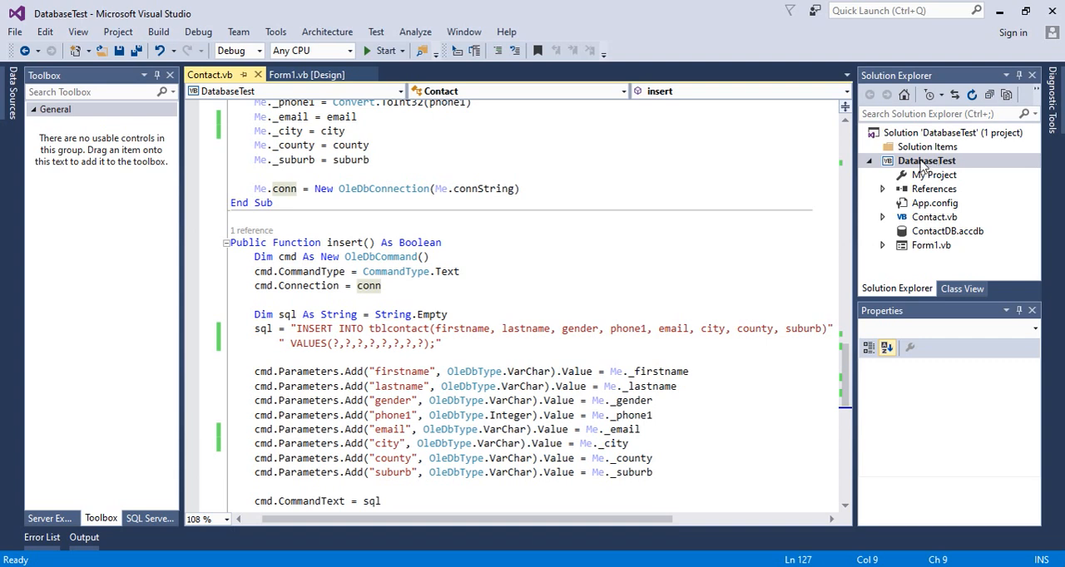
# - Uncheck Prefer 32-bit in the DatabaseTest project's Compile properties
pyautogui.rightClick(926, 160)
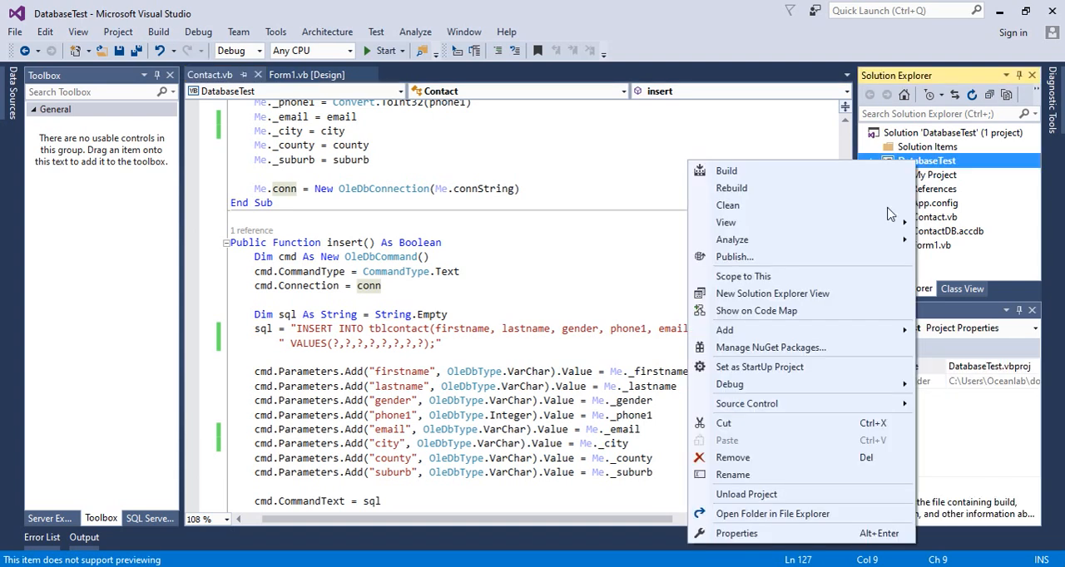
pyautogui.click(736, 533)
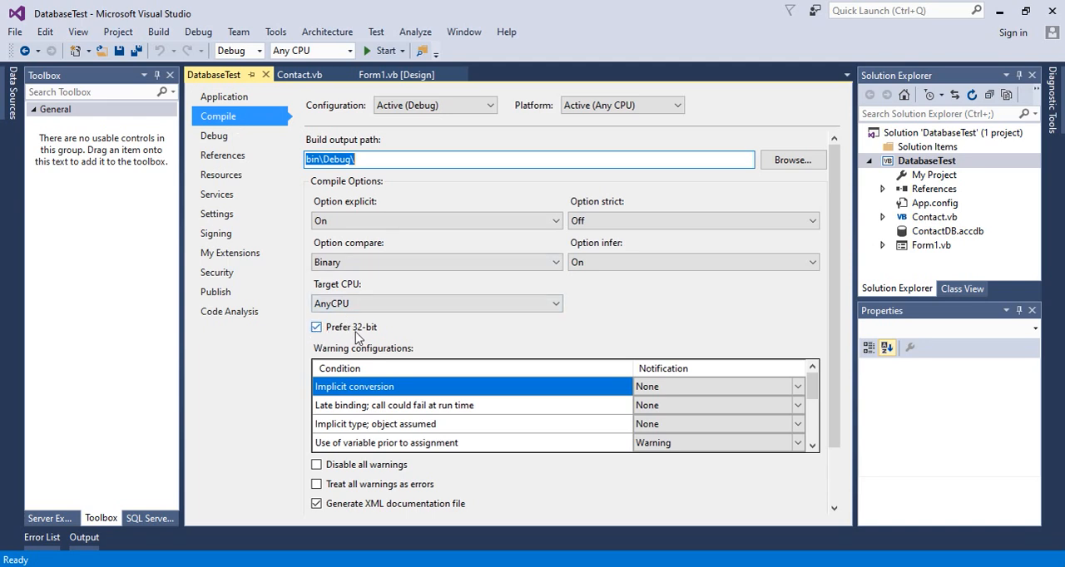
pyautogui.click(316, 327)
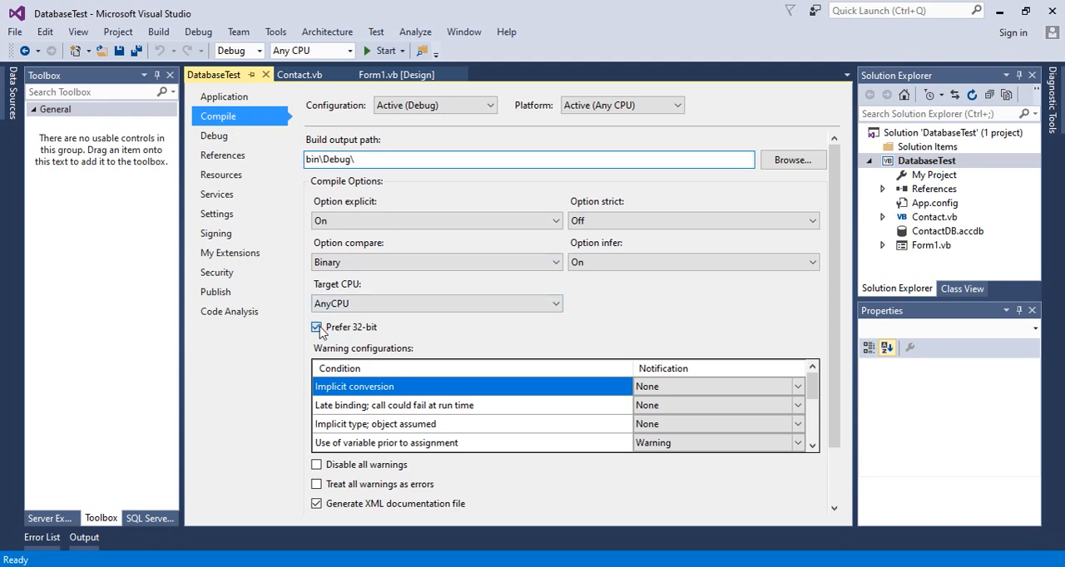
pyautogui.click(316, 327)
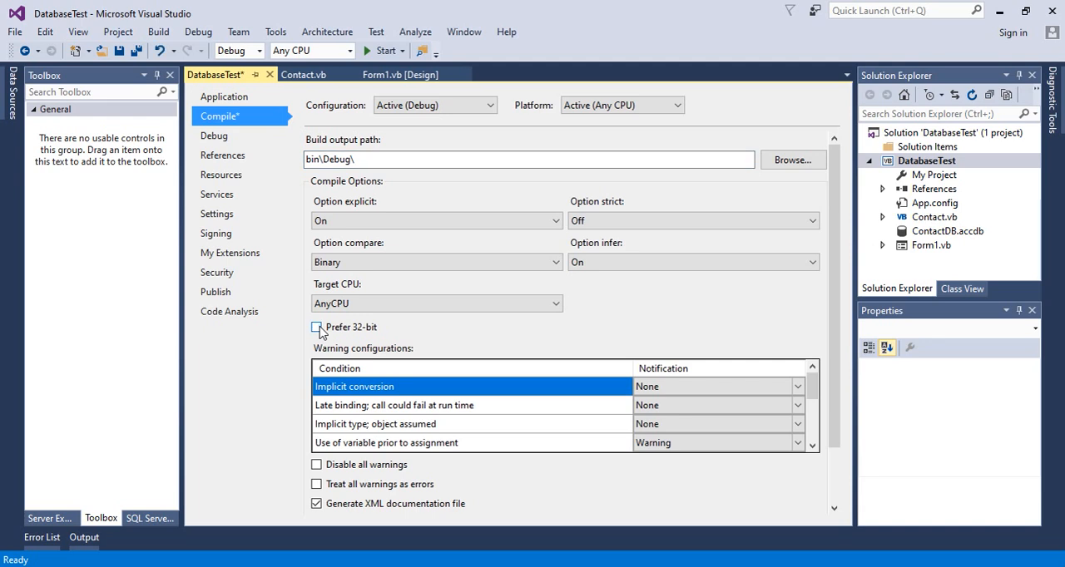
pyautogui.click(317, 327)
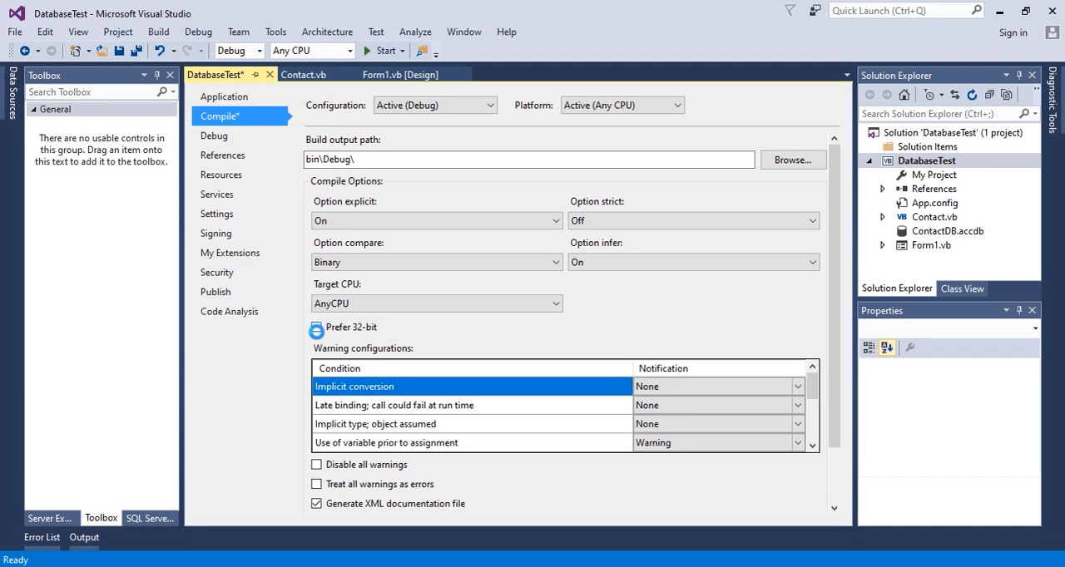
pyautogui.click(316, 327)
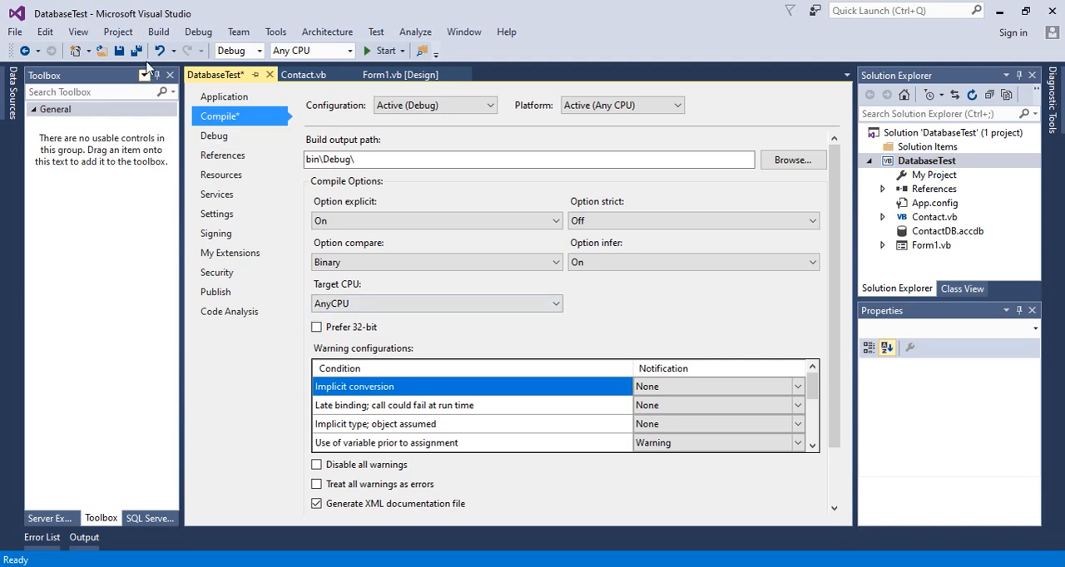
# - Rebuild the whole solution with 0 failed, then start DatabaseTest
pyautogui.click(158, 32)
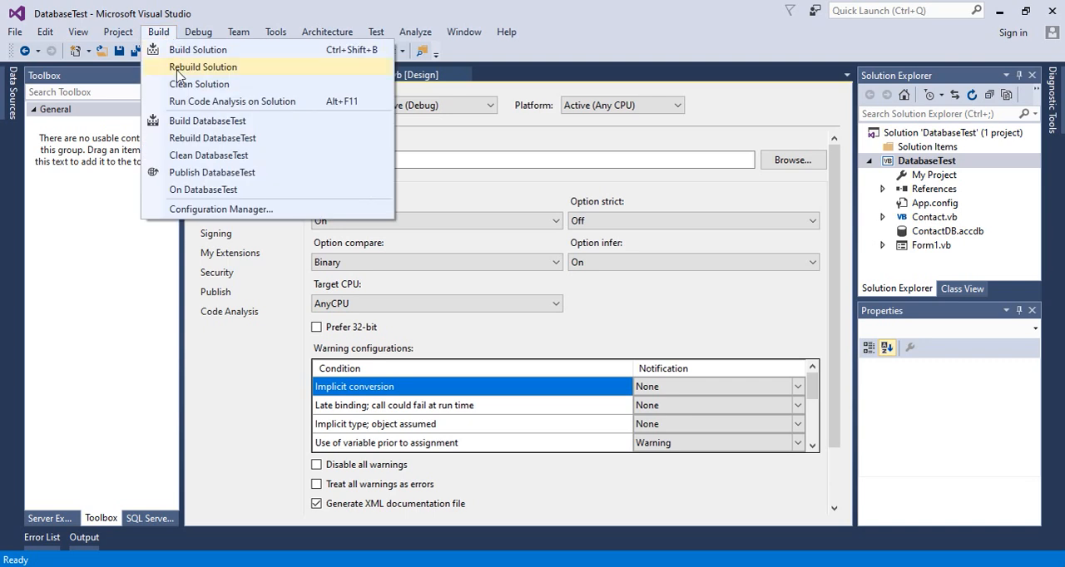
pyautogui.click(202, 67)
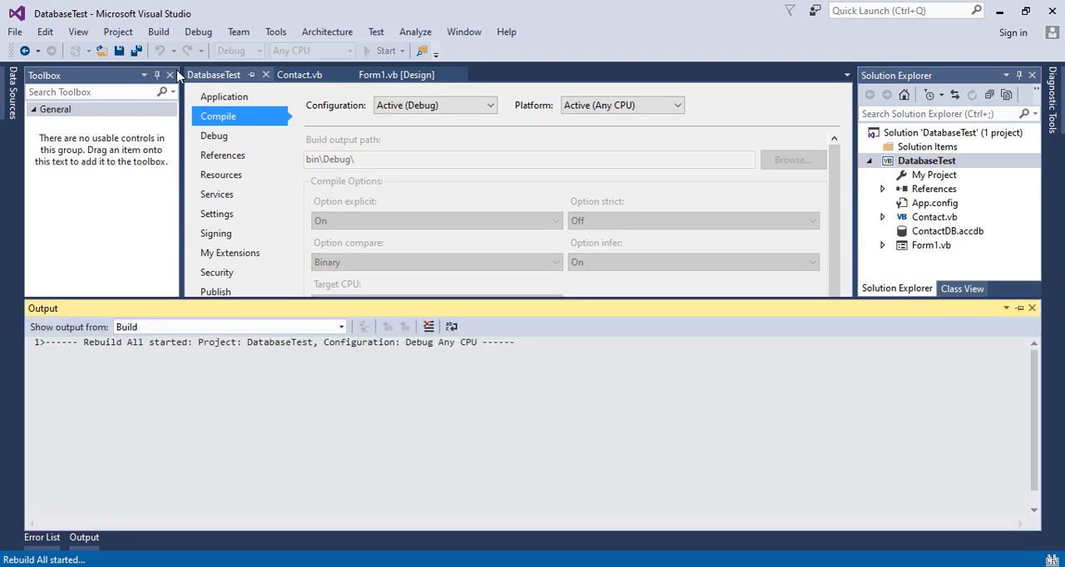
pyautogui.moveTo(495, 244)
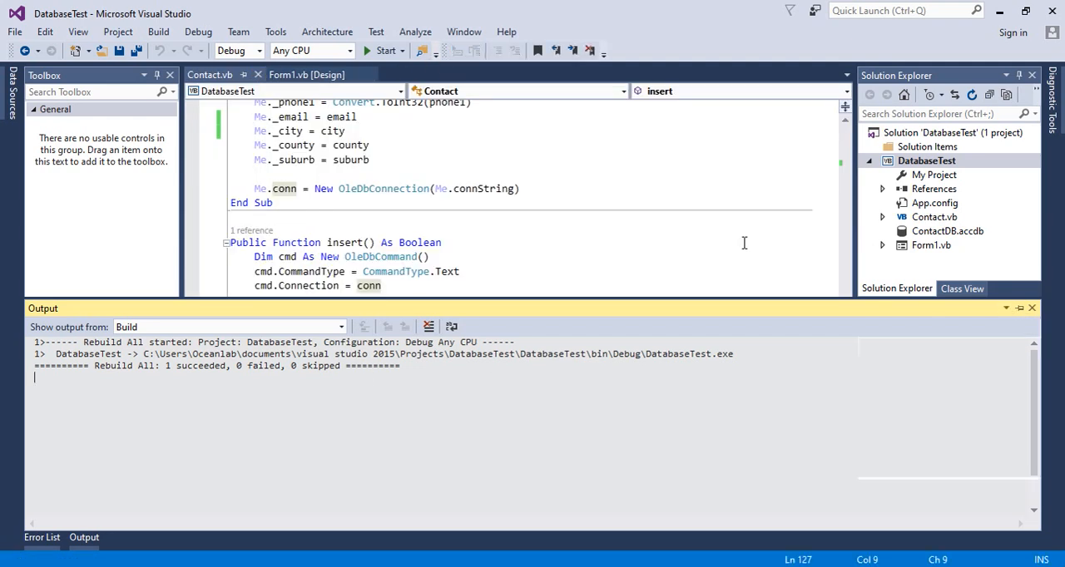
pyautogui.click(385, 51)
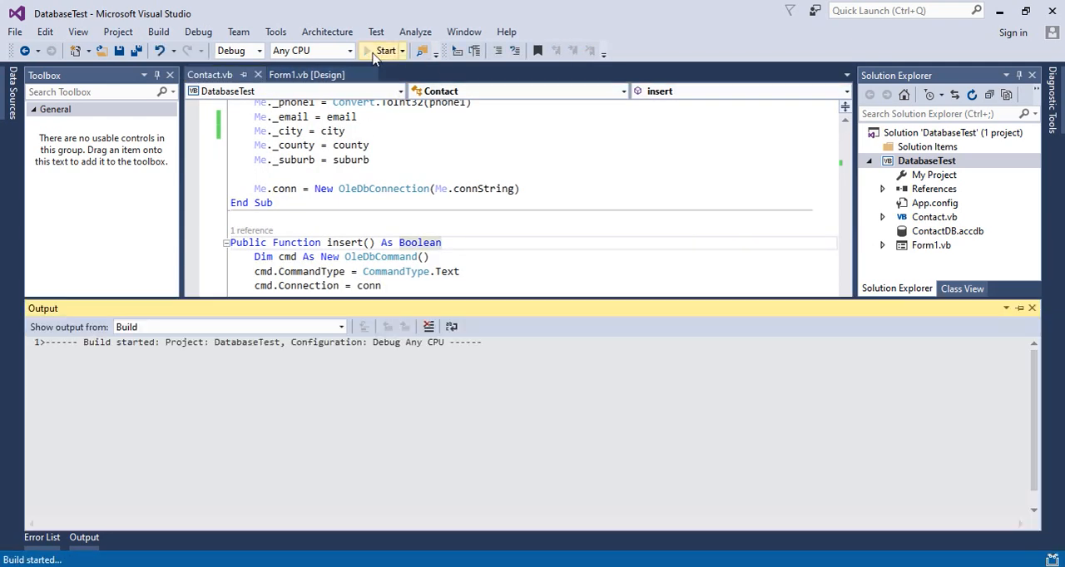
pyautogui.click(385, 51)
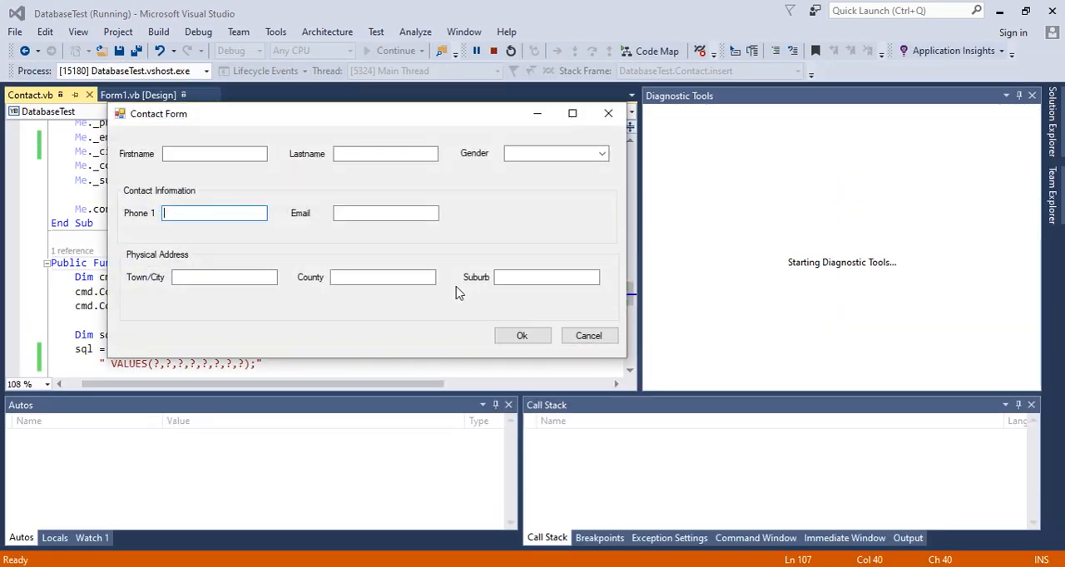
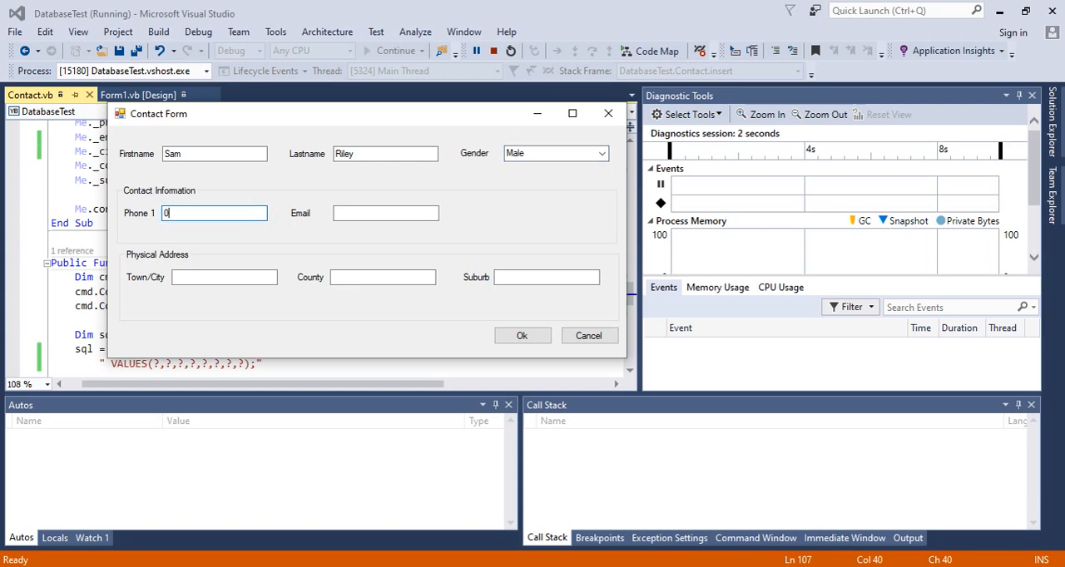
pyautogui.write('722000000')
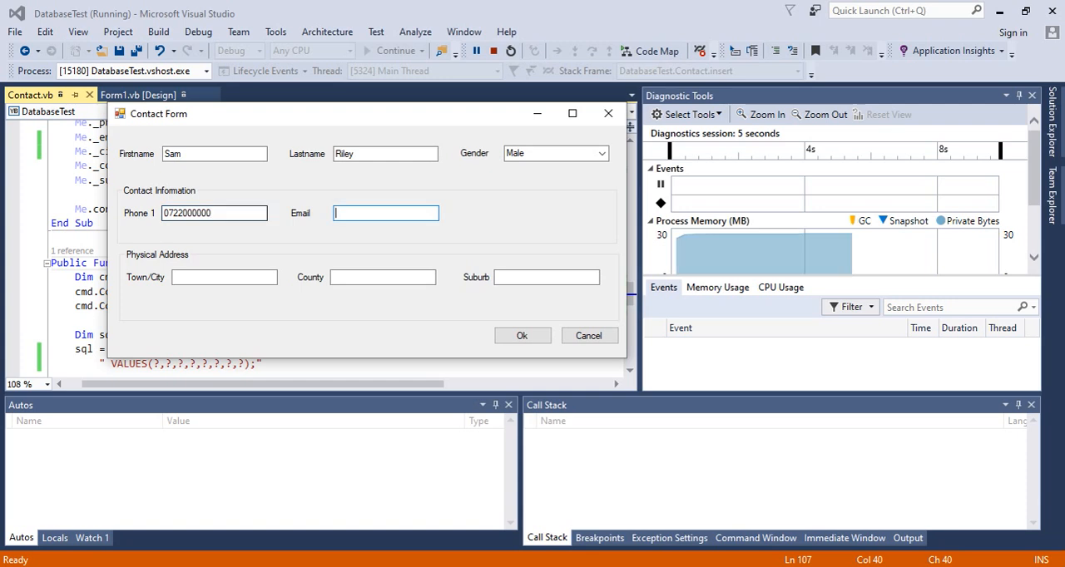
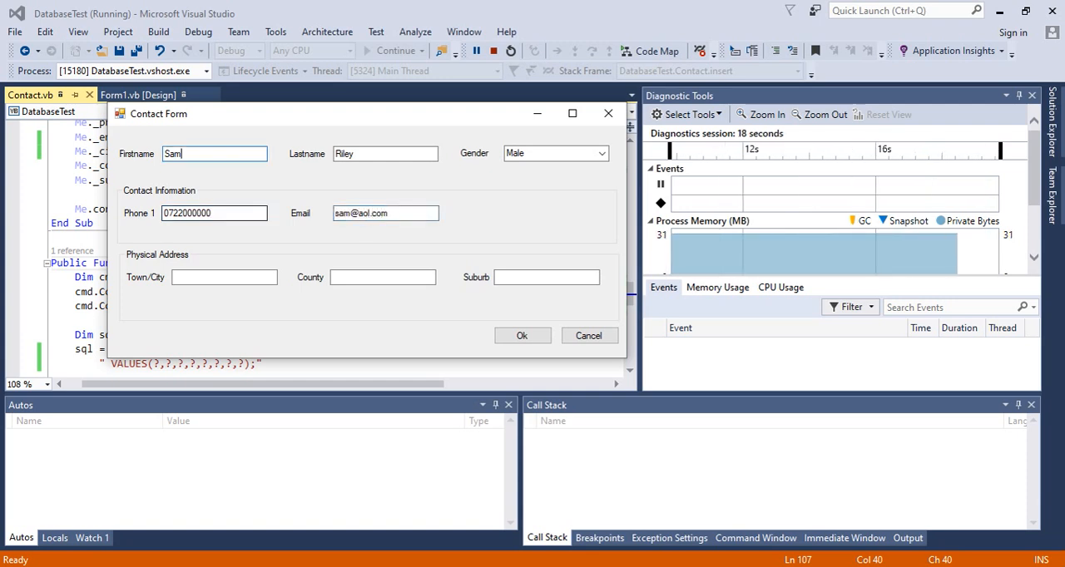
# - Enter Mombasa town and county, Tudor suburb, and submit the contact
pyautogui.click(223, 277)
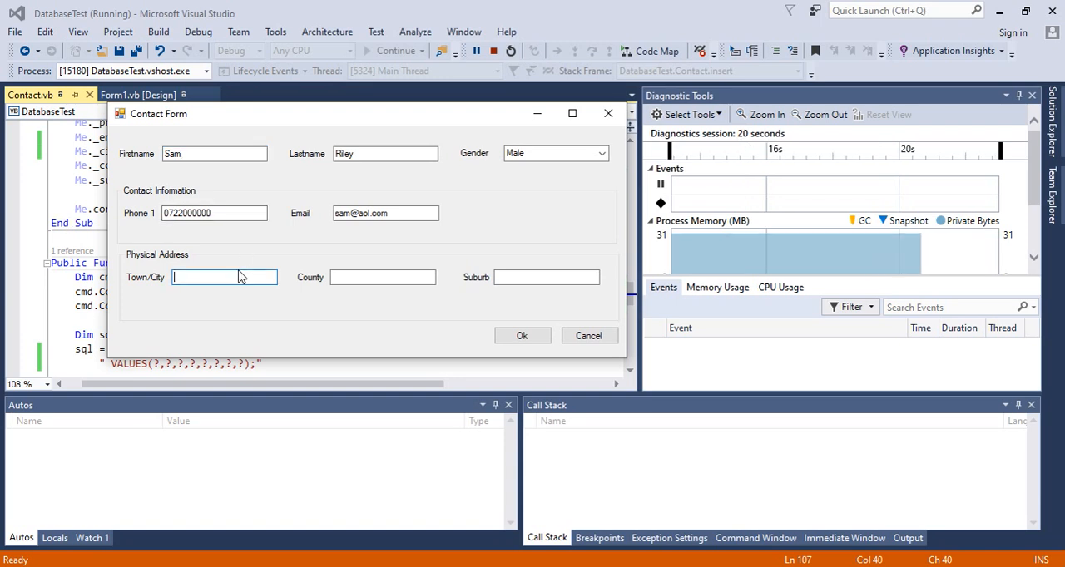
pyautogui.write('Mombasa')
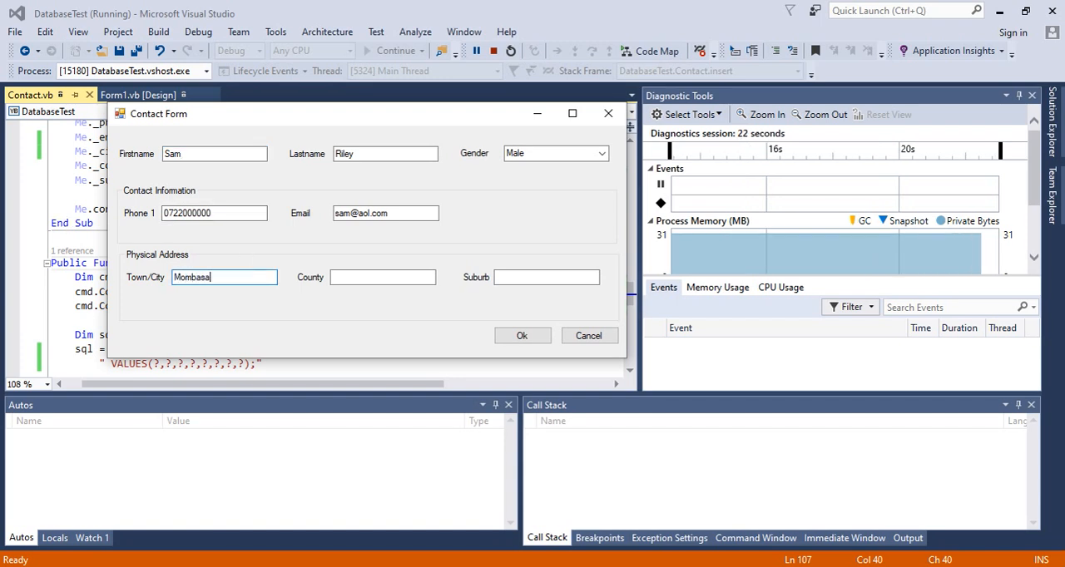
pyautogui.write('Momba')
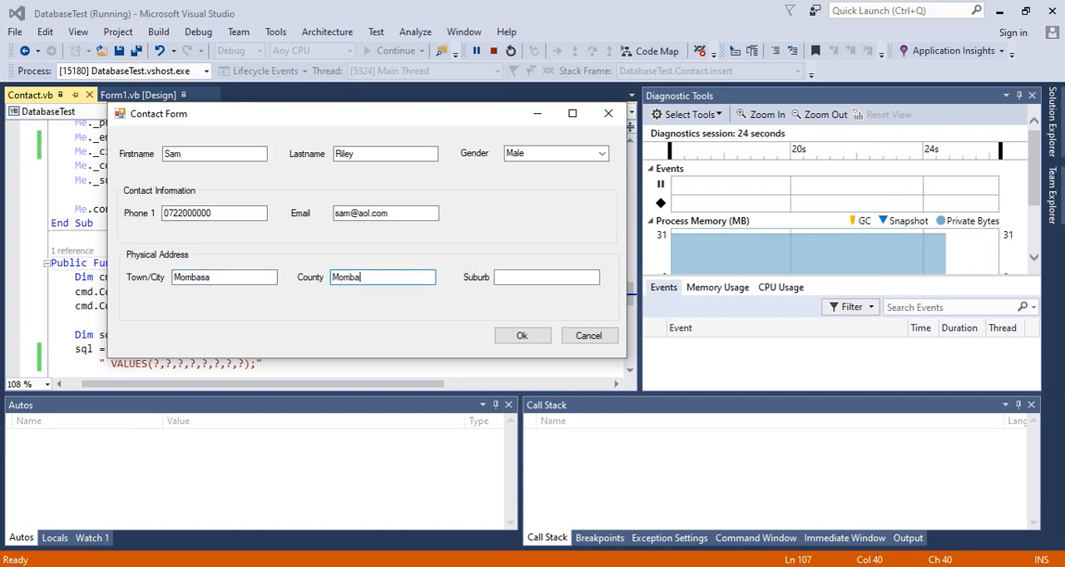
pyautogui.write('T')
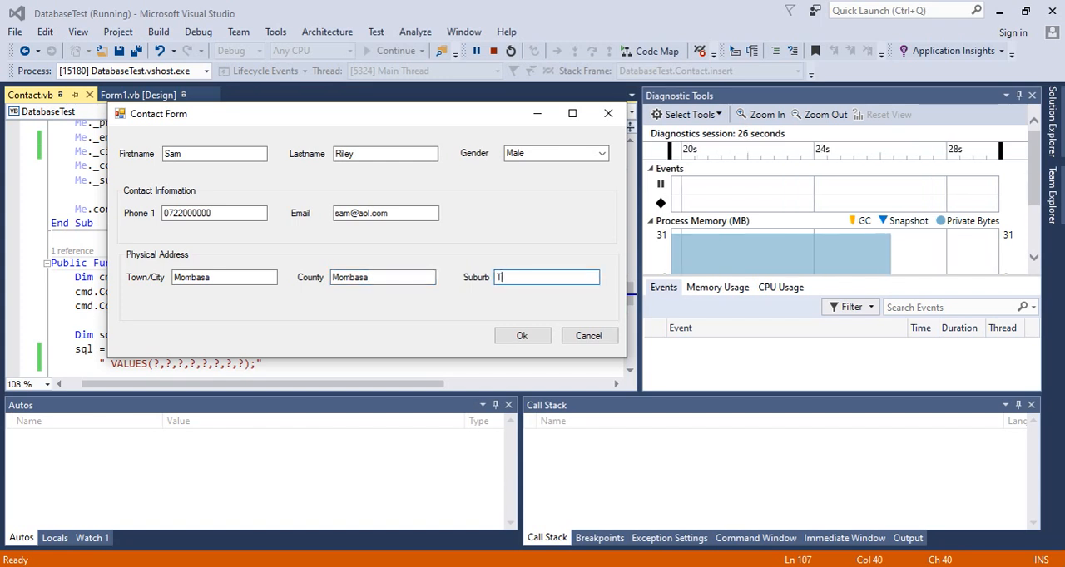
pyautogui.write('udor')
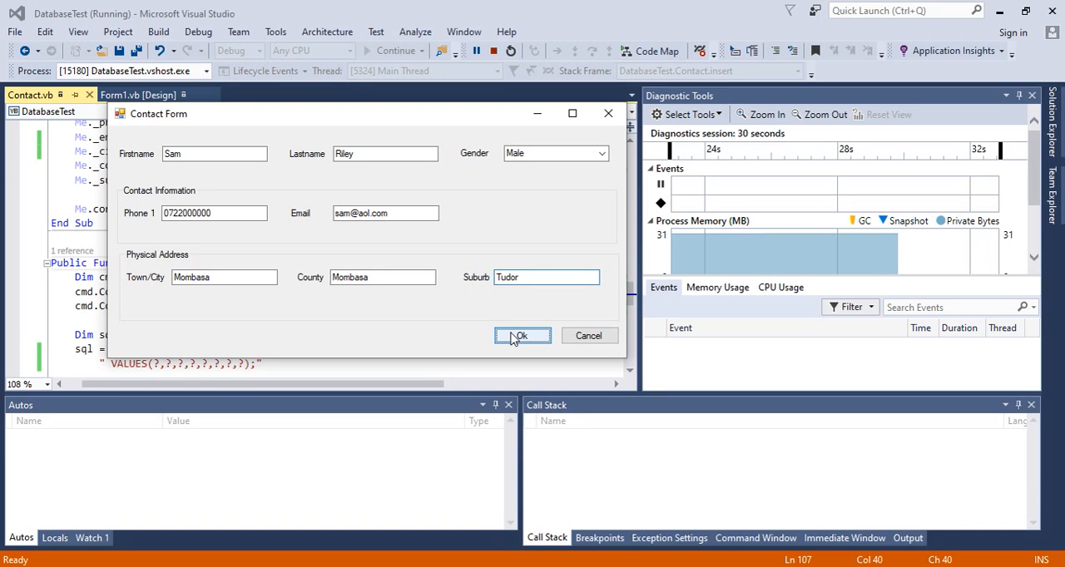
pyautogui.click(521, 335)
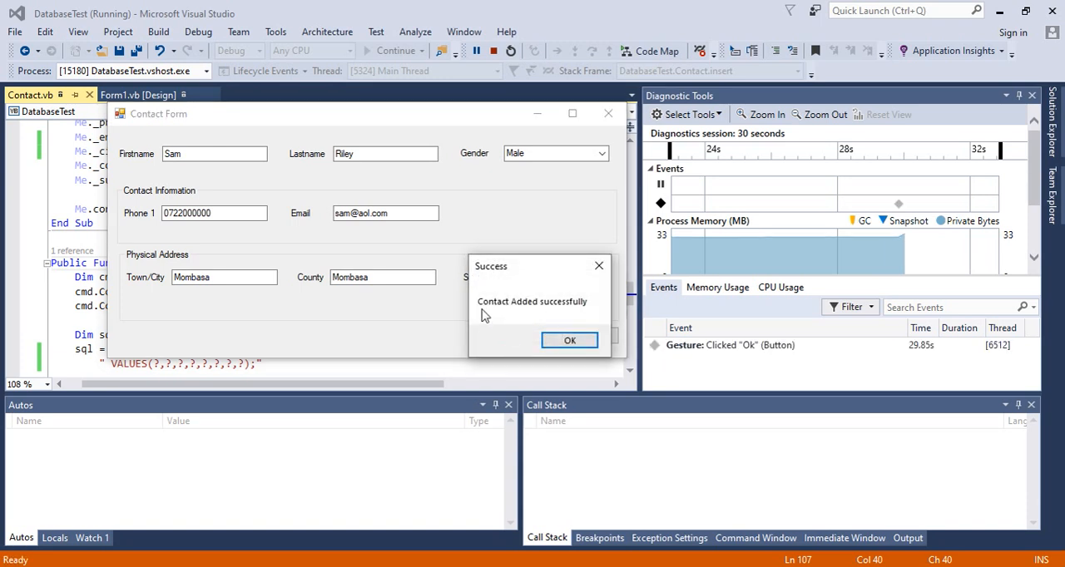